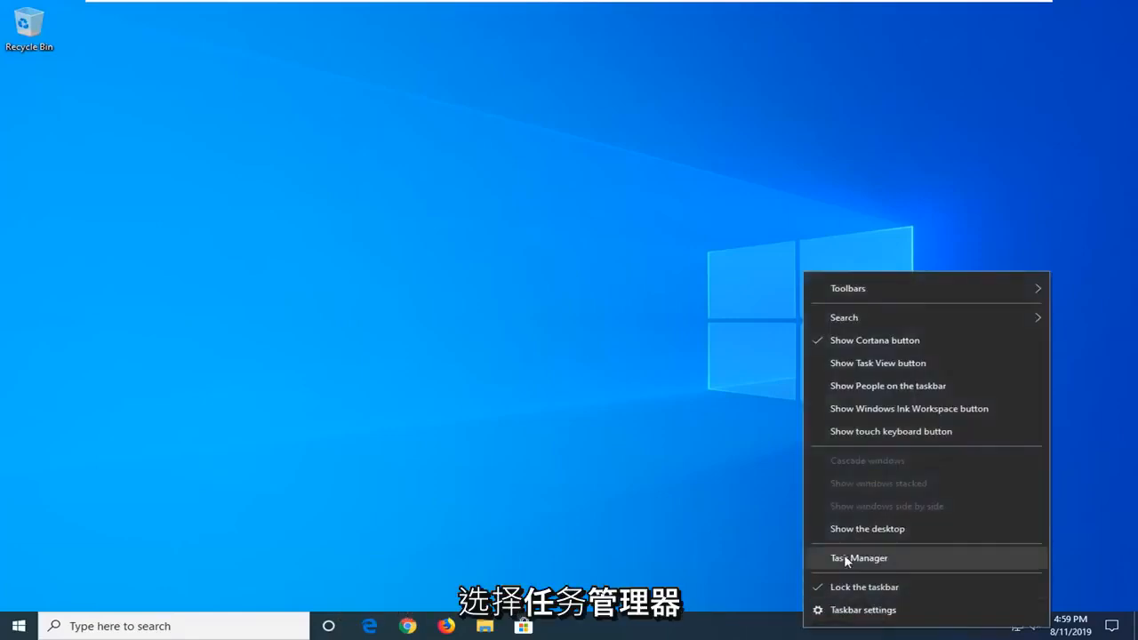
- Open Task Manager from the taskbar and show its Services list
click(858, 558)
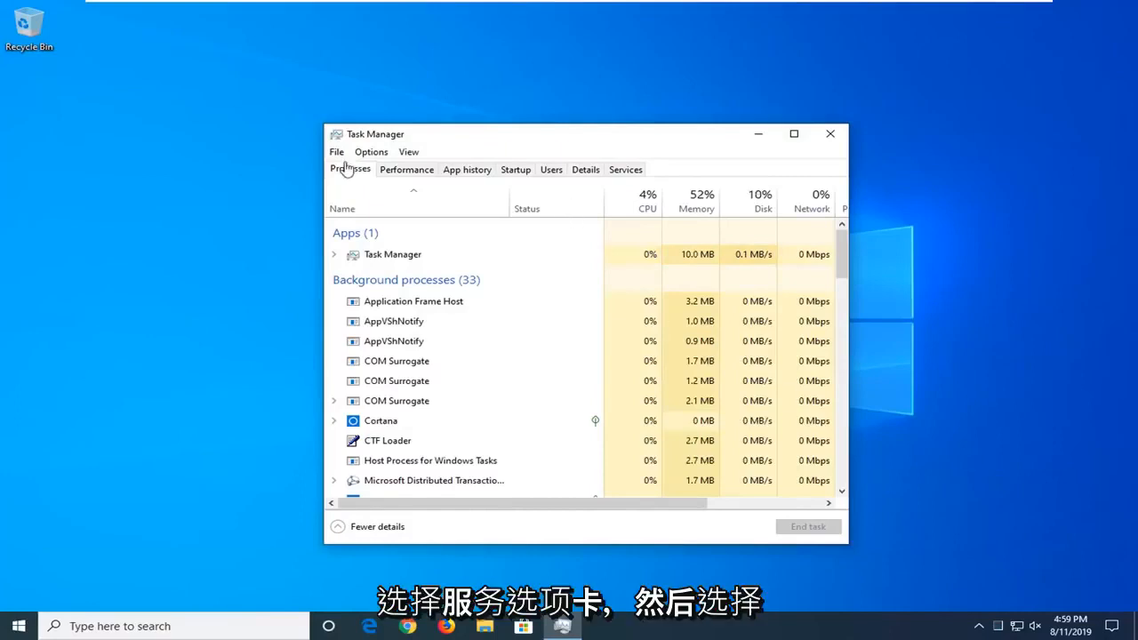
click(625, 169)
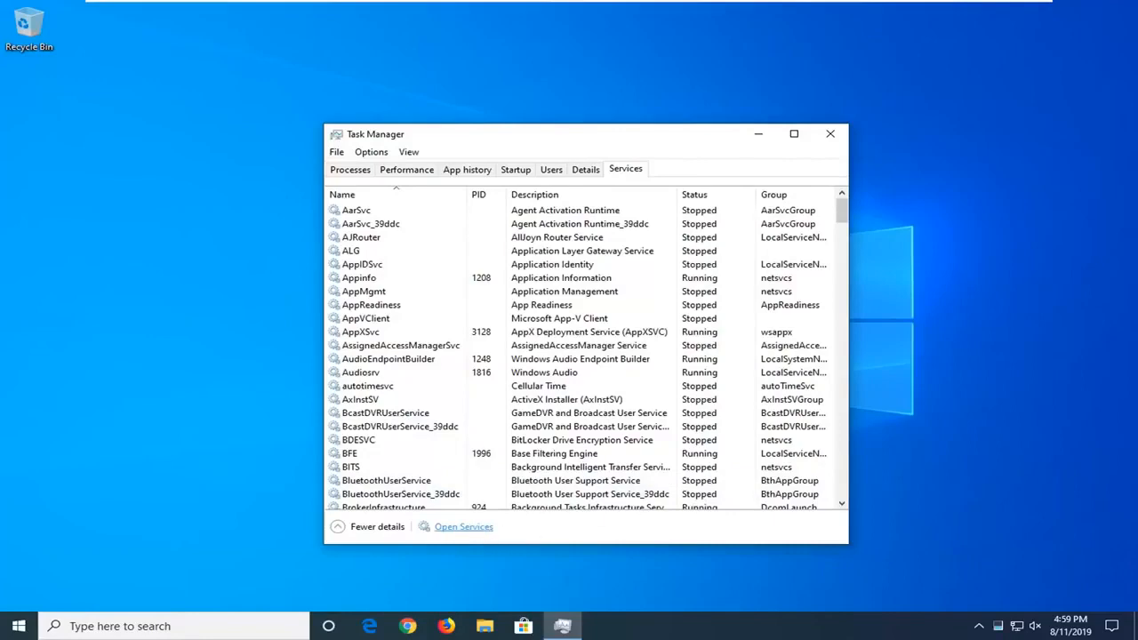
- Start the Windows Search service from the Services console, then close the console
click(464, 526)
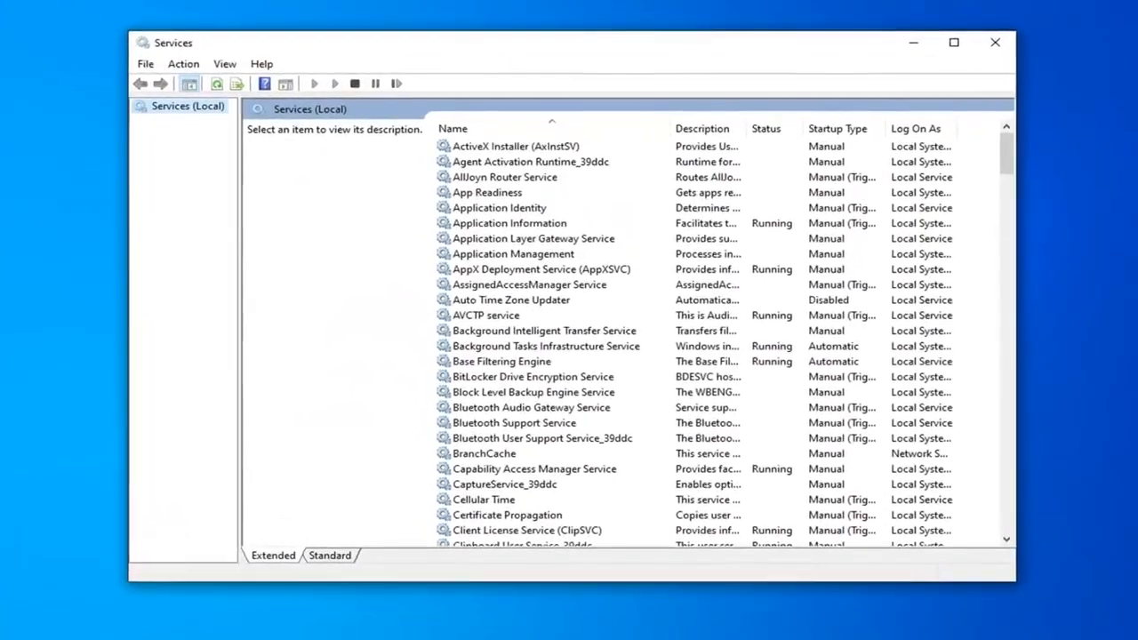
scroll(down, 3)
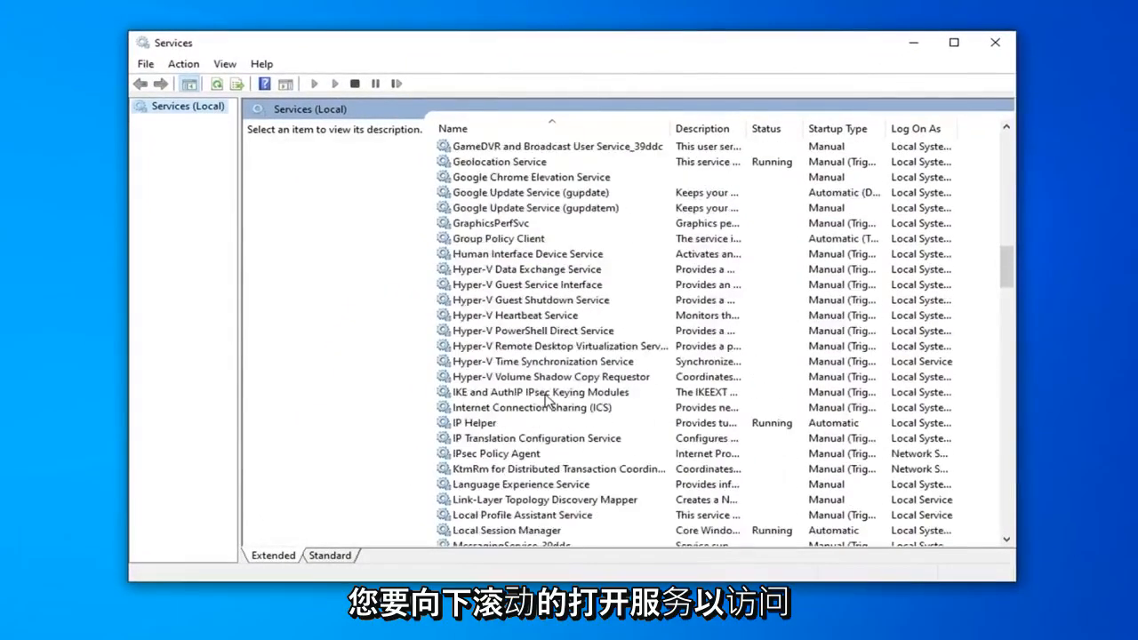
scroll(down, 3)
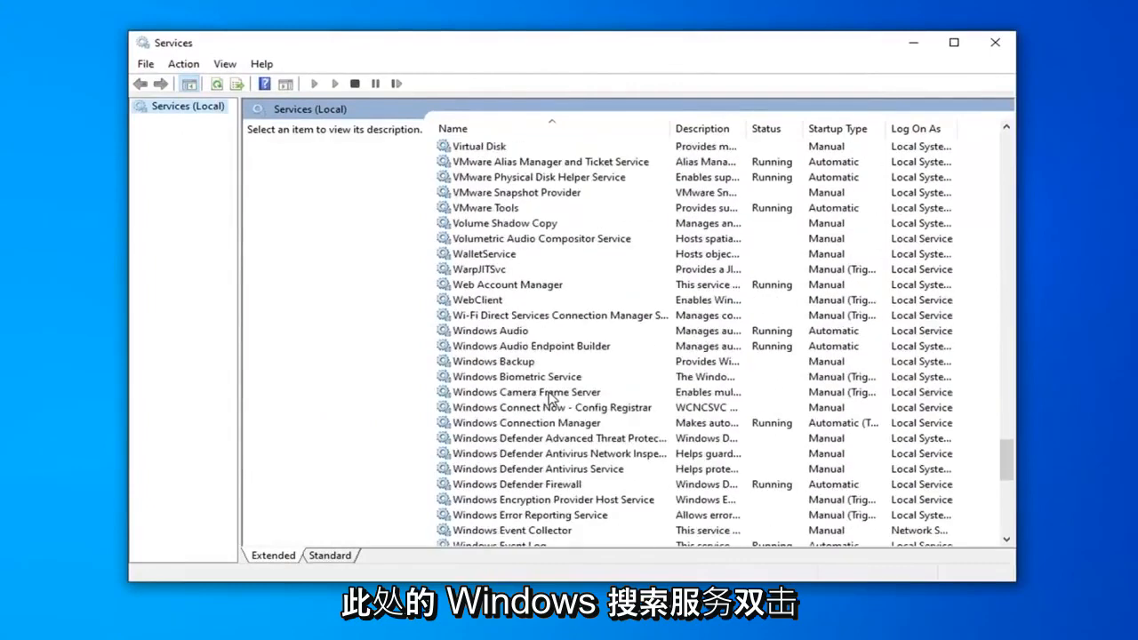
scroll(down, 3)
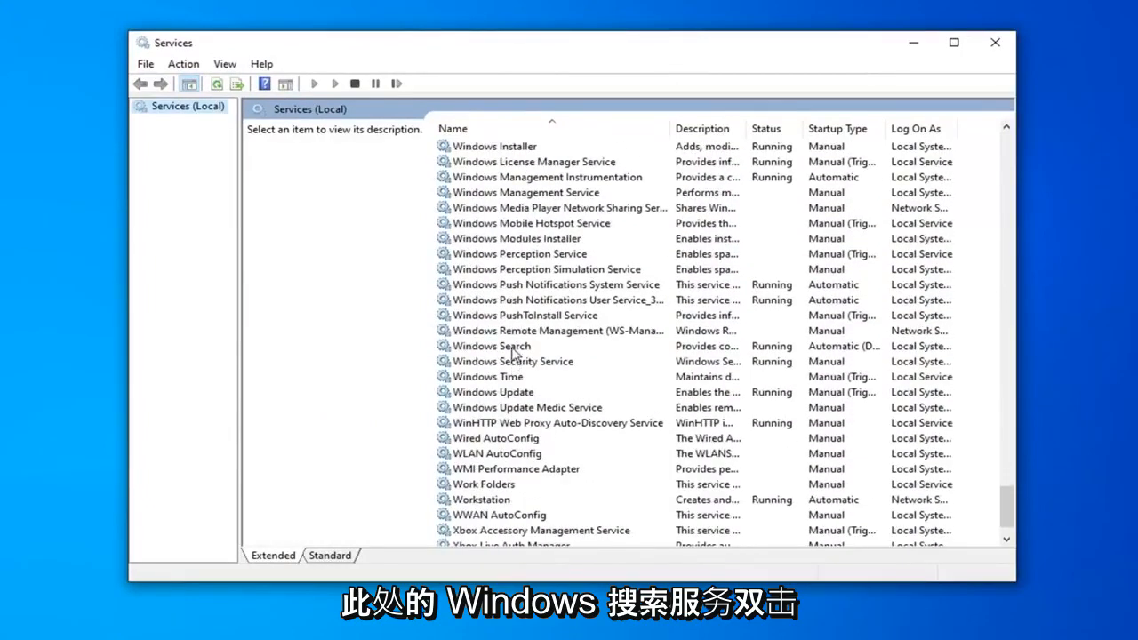
double_click(491, 346)
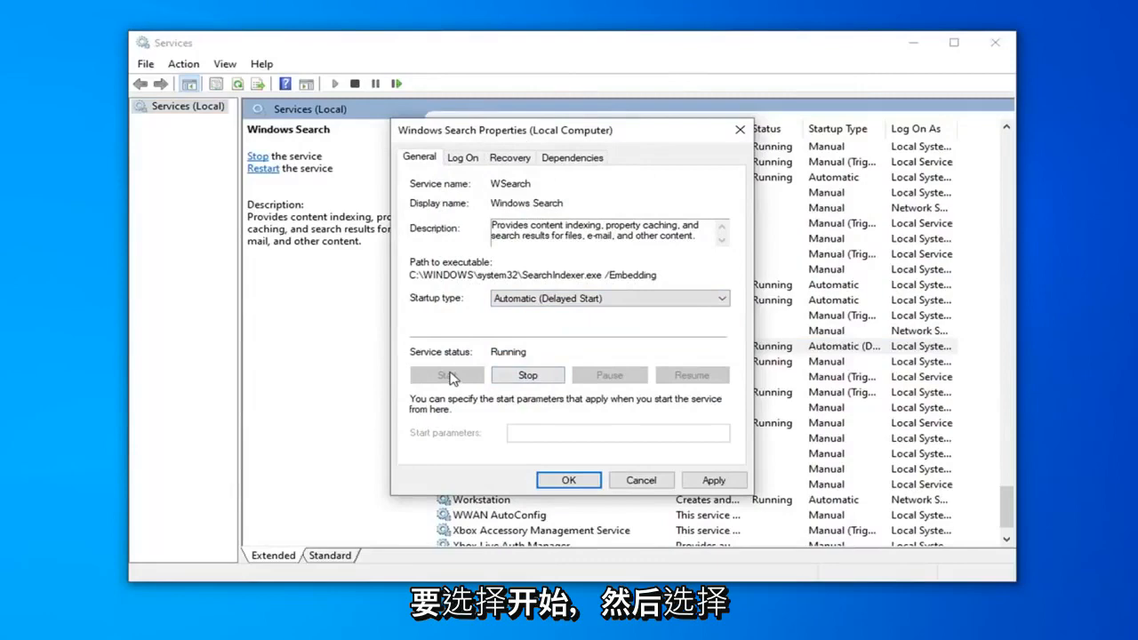
click(568, 480)
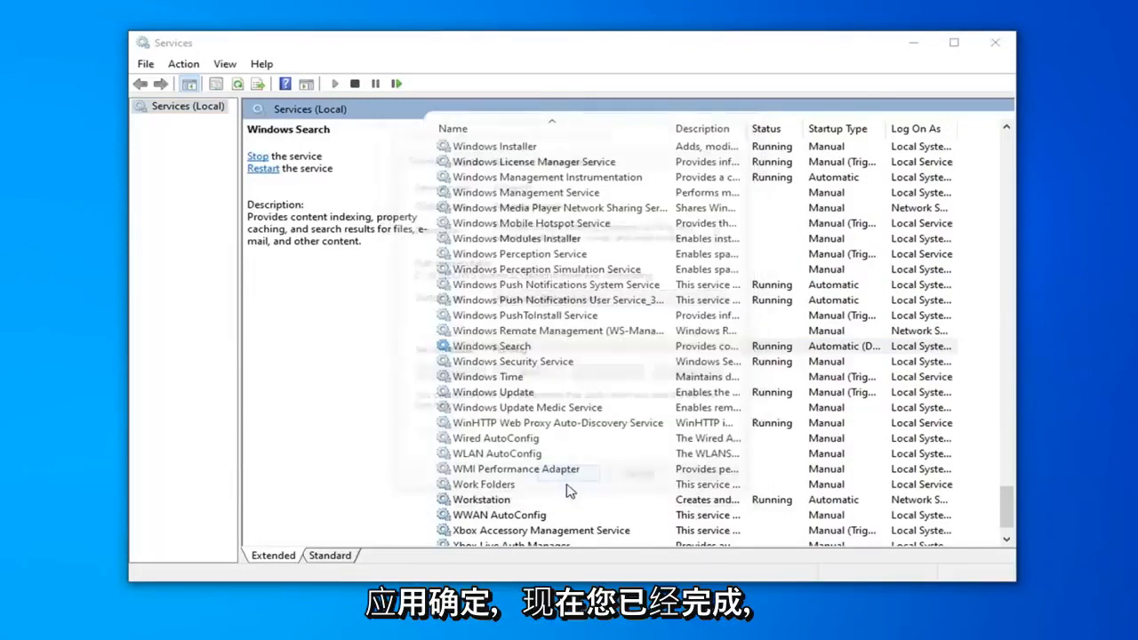
click(492, 346)
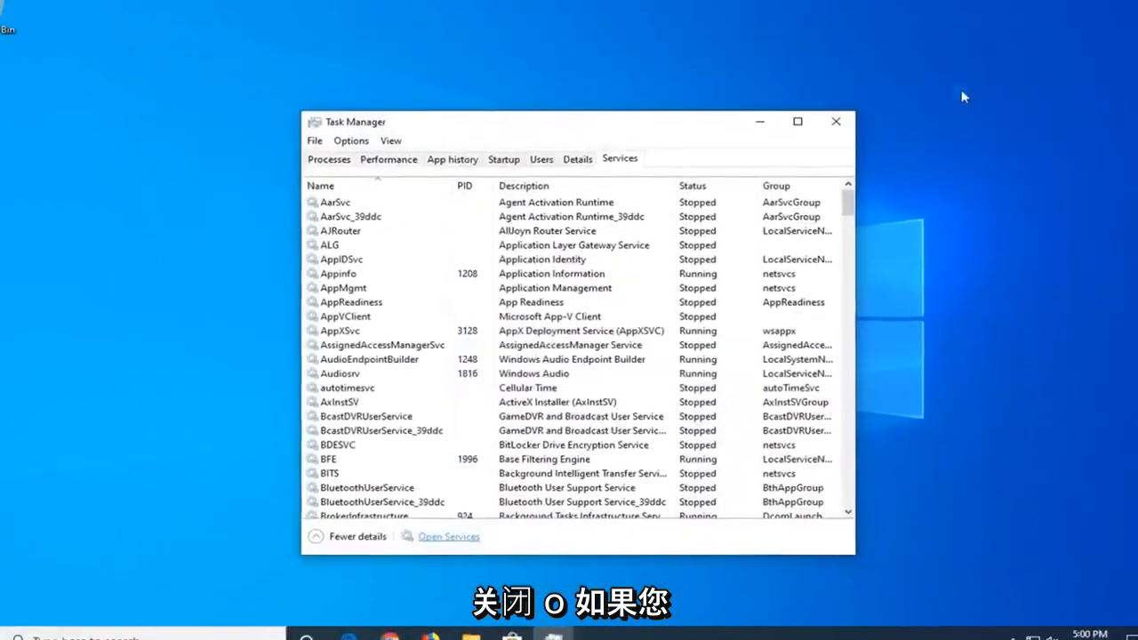
- Close Task Manager and open Control Panel via File Explorer's address bar
click(834, 121)
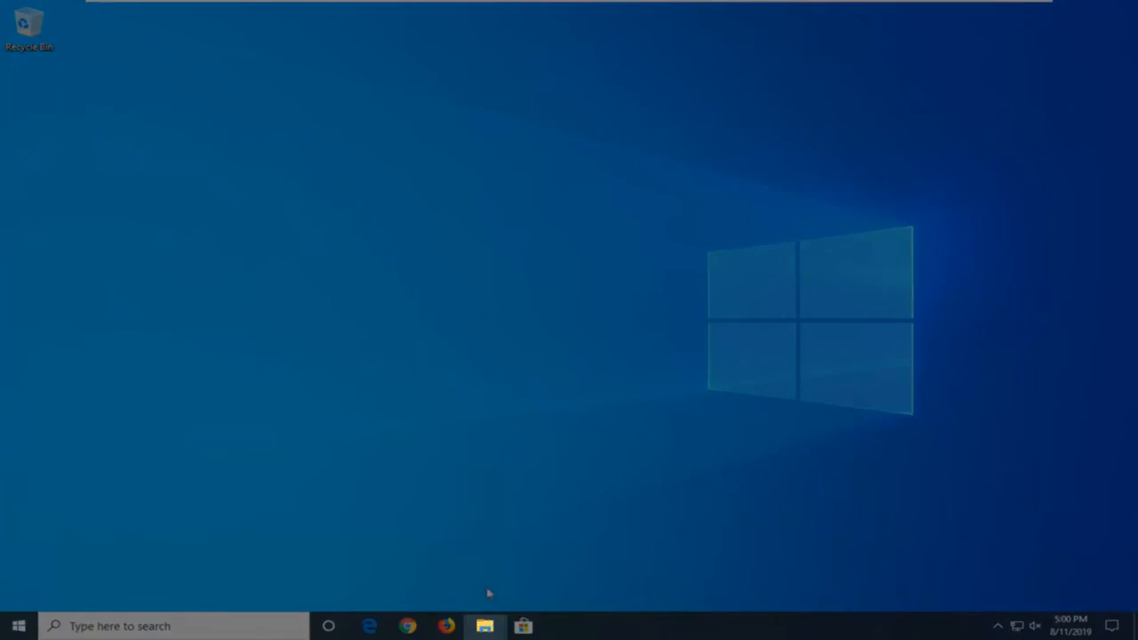
click(485, 626)
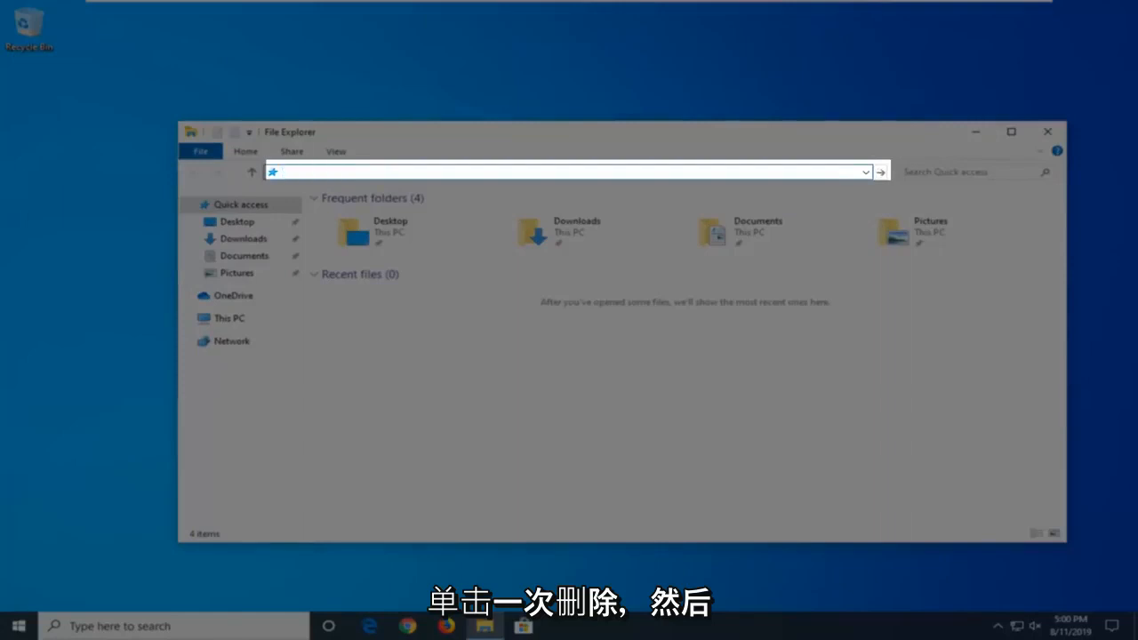
text(Control Panel)
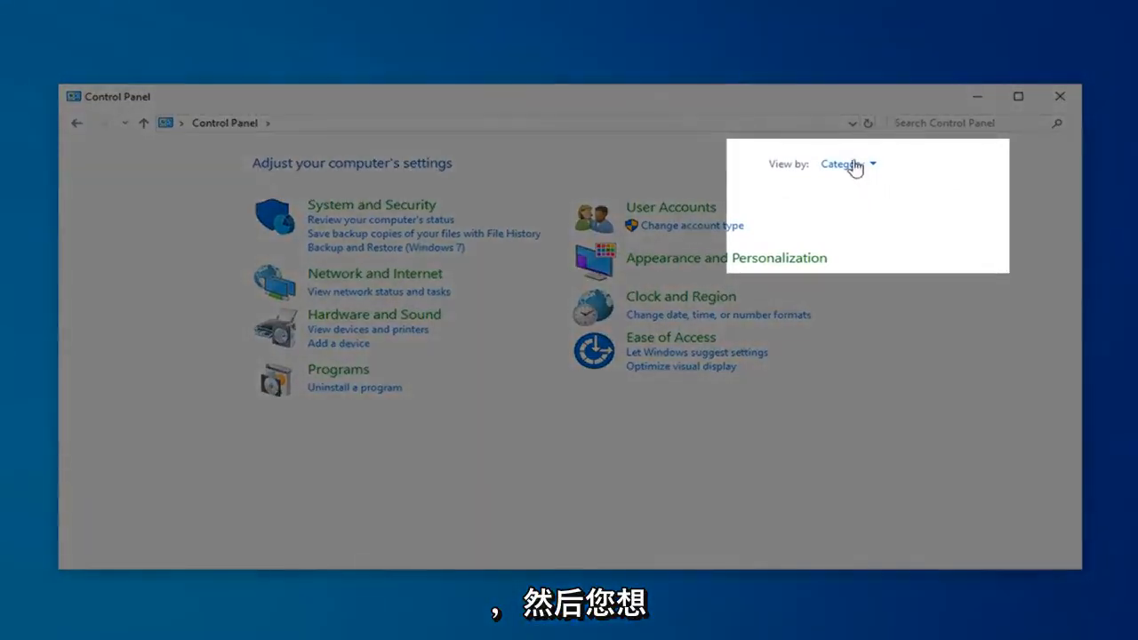
- Switch Control Panel to Large icons view and open Indexing Options
click(845, 164)
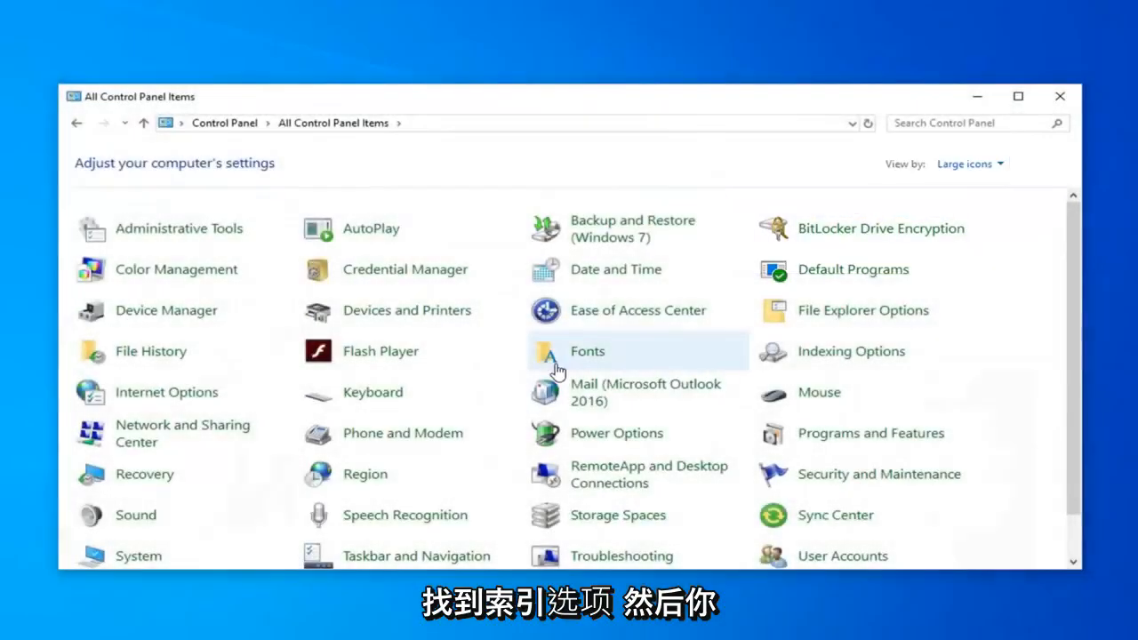
mouse_move(558, 369)
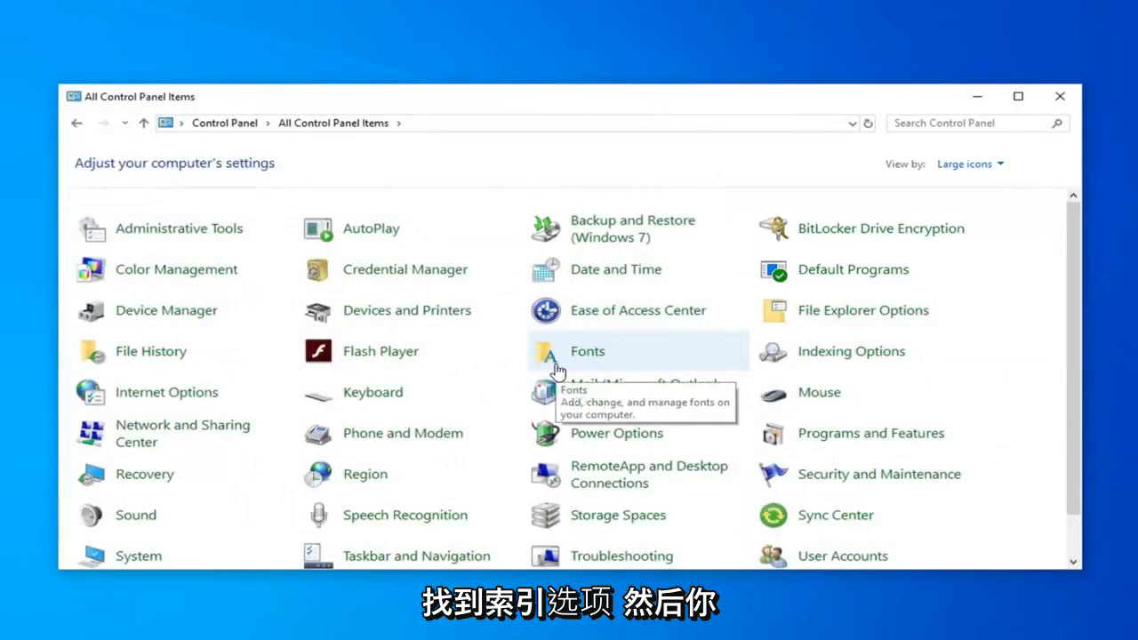
mouse_move(852, 351)
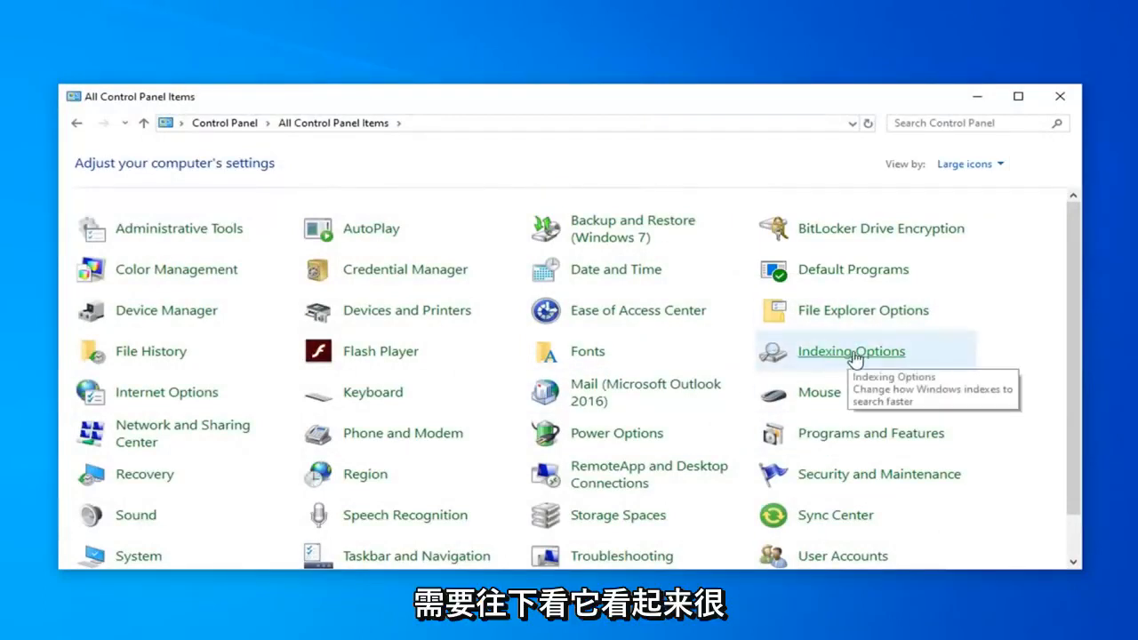
click(851, 351)
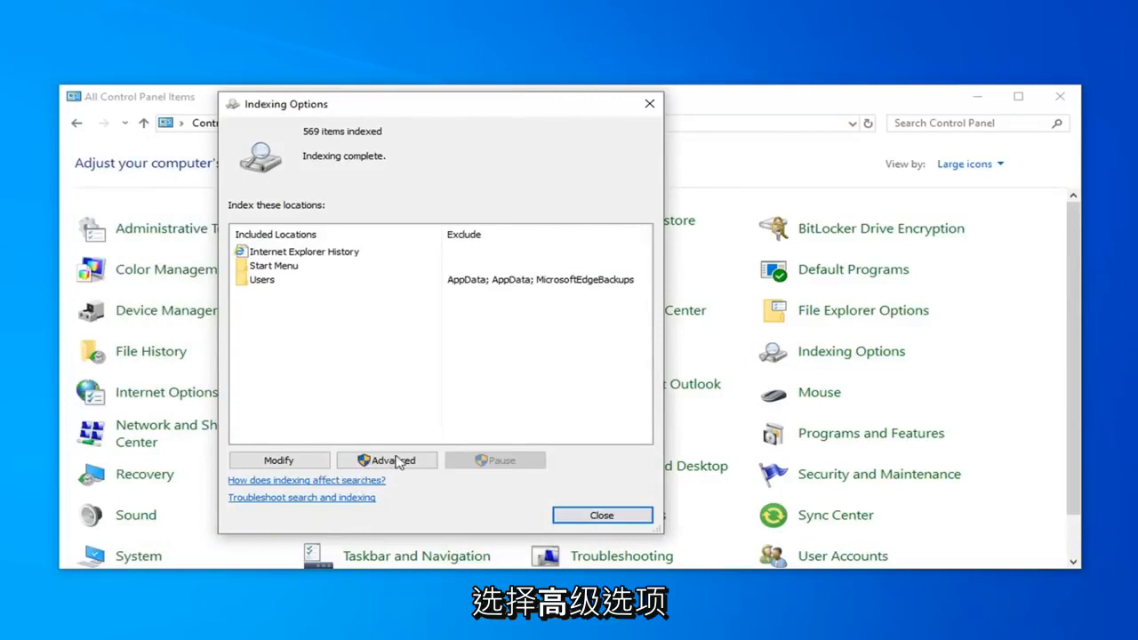
- Rebuild the search index from Advanced settings until complete, then close Control Panel
click(386, 460)
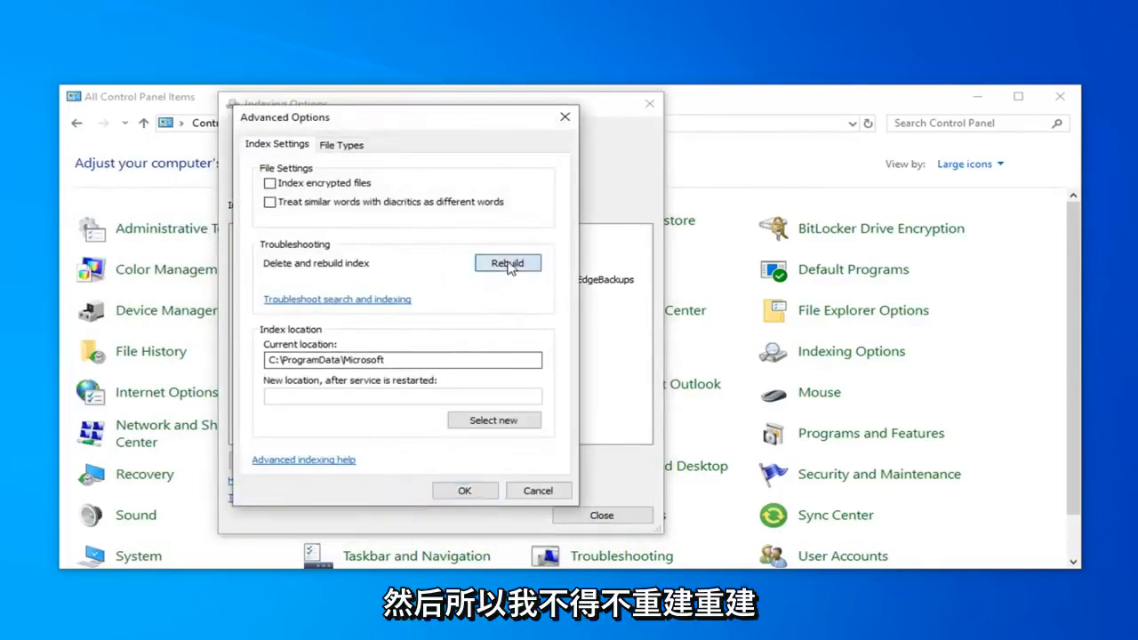
click(507, 263)
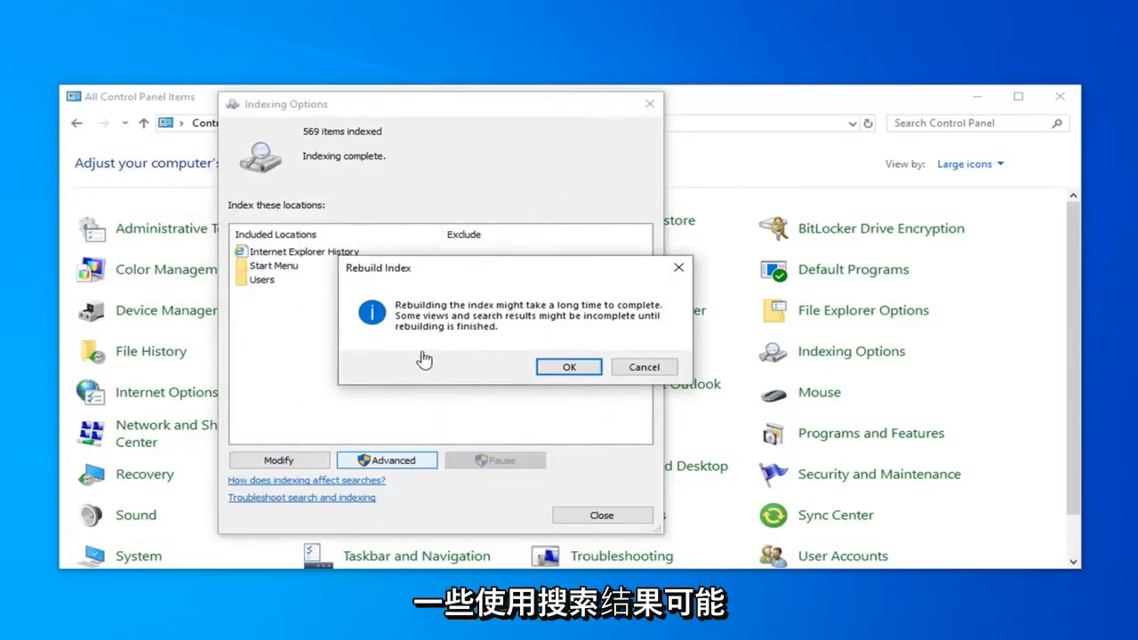
mouse_move(448, 338)
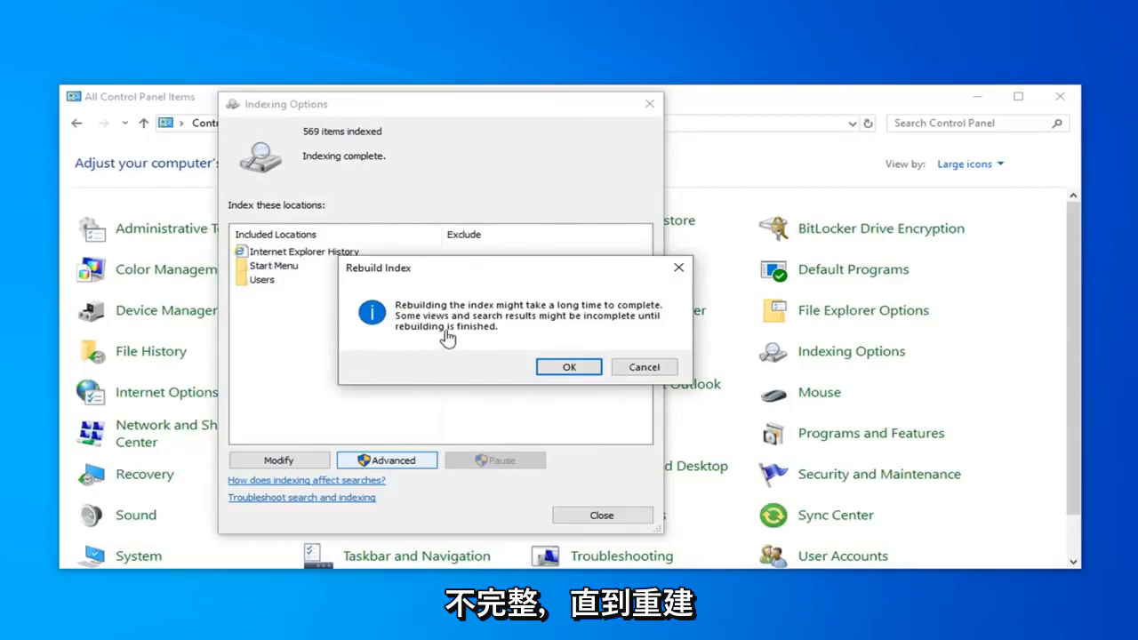
click(568, 367)
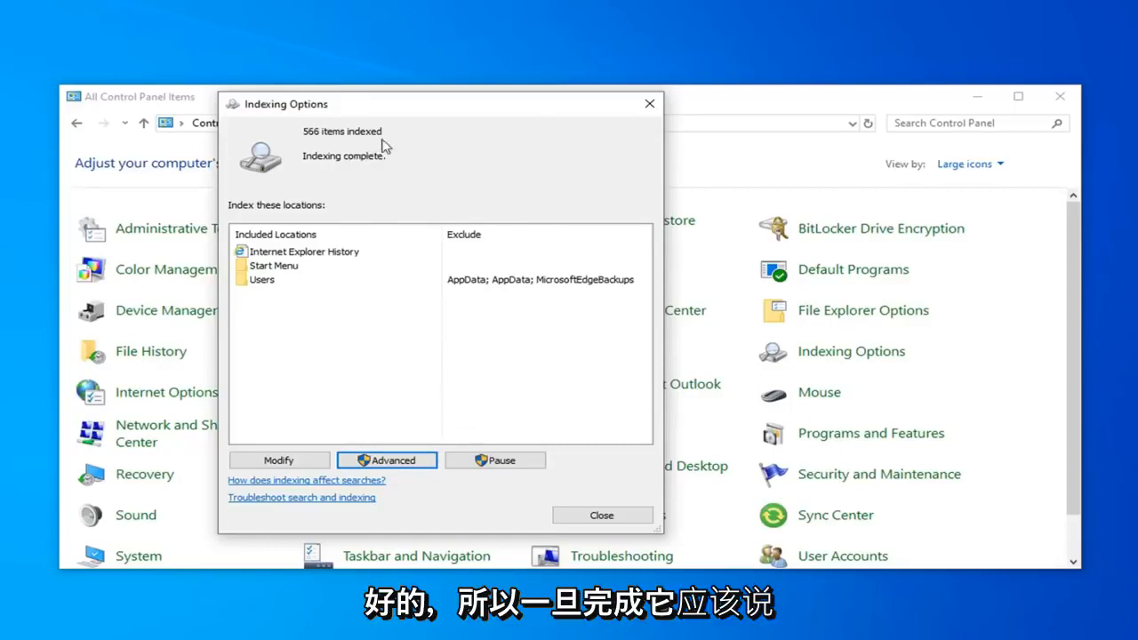
mouse_move(462, 434)
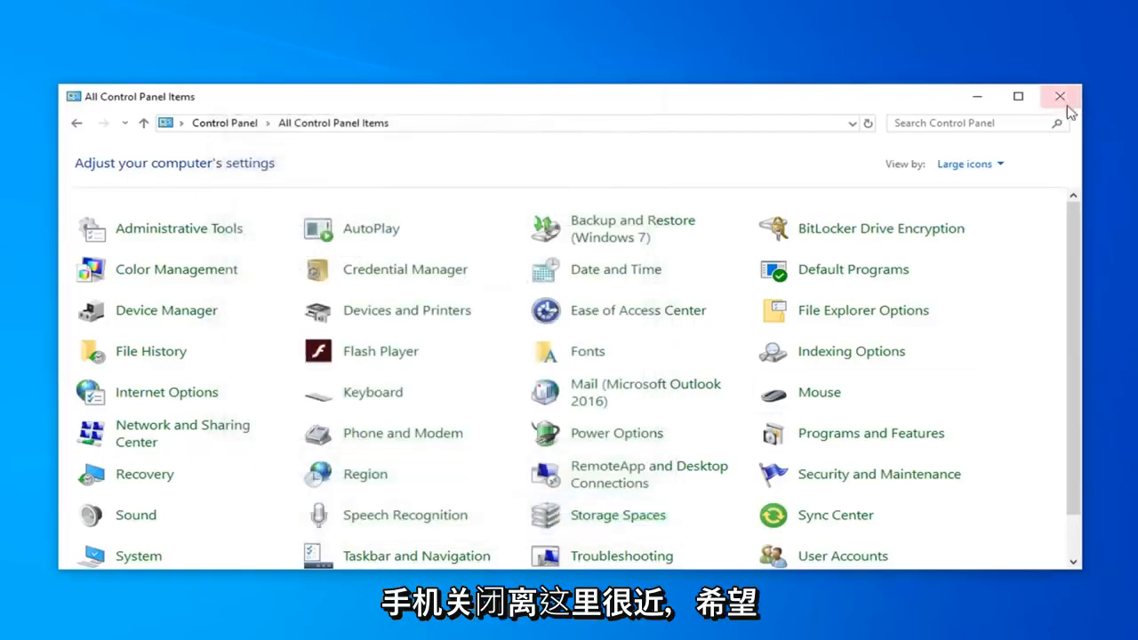
click(1059, 96)
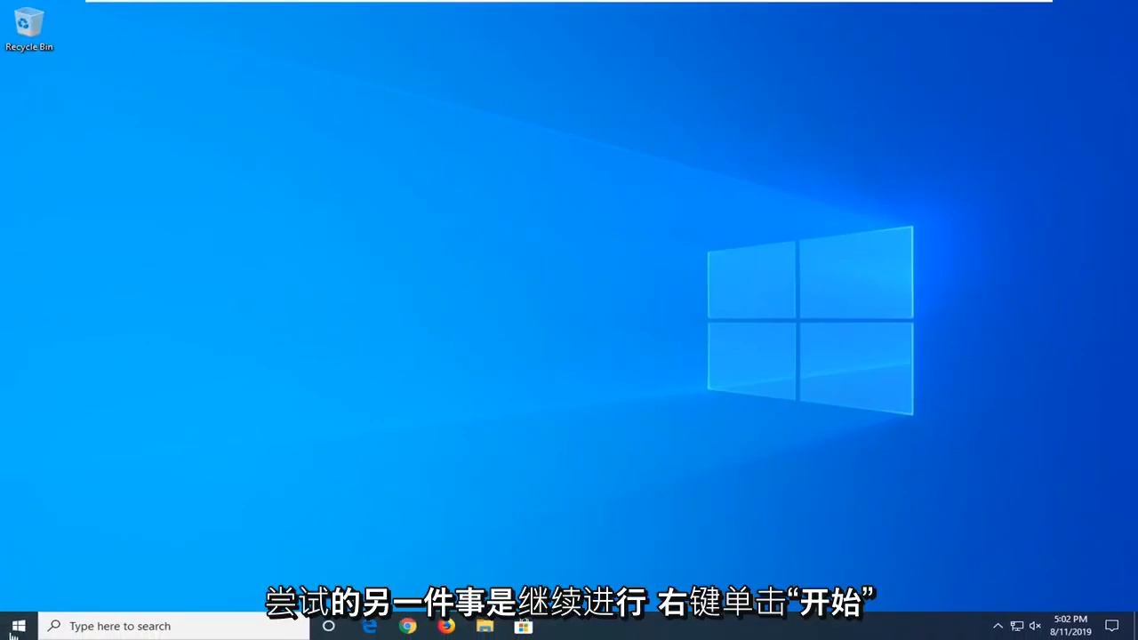
- Launch Windows PowerShell (Admin) from the Start menu and approve User Account Control
right_click(17, 626)
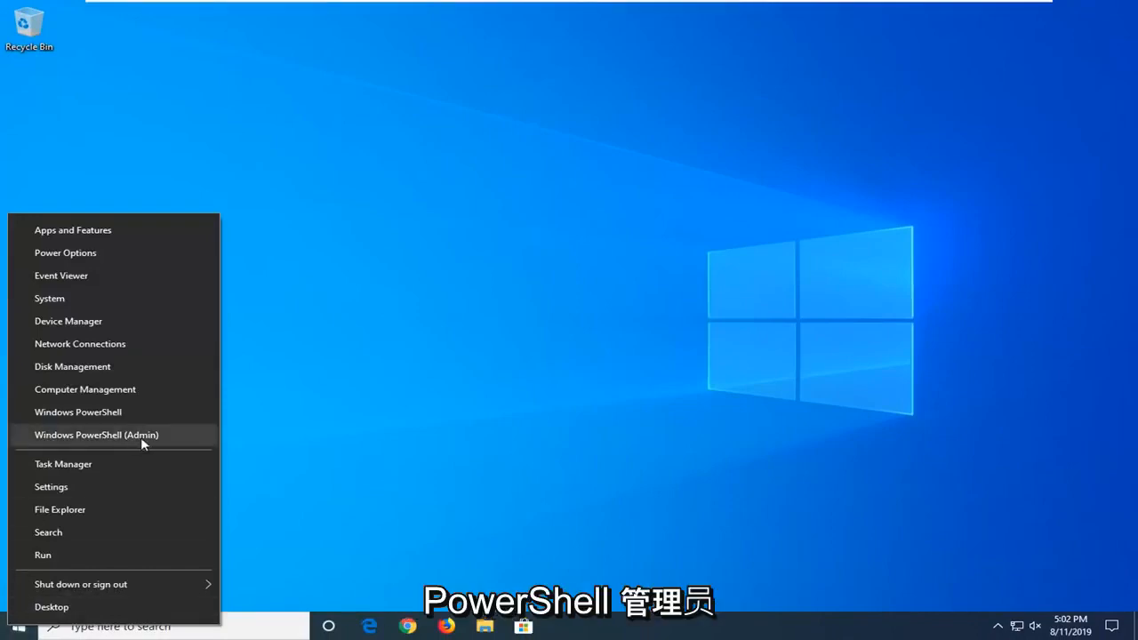
click(96, 435)
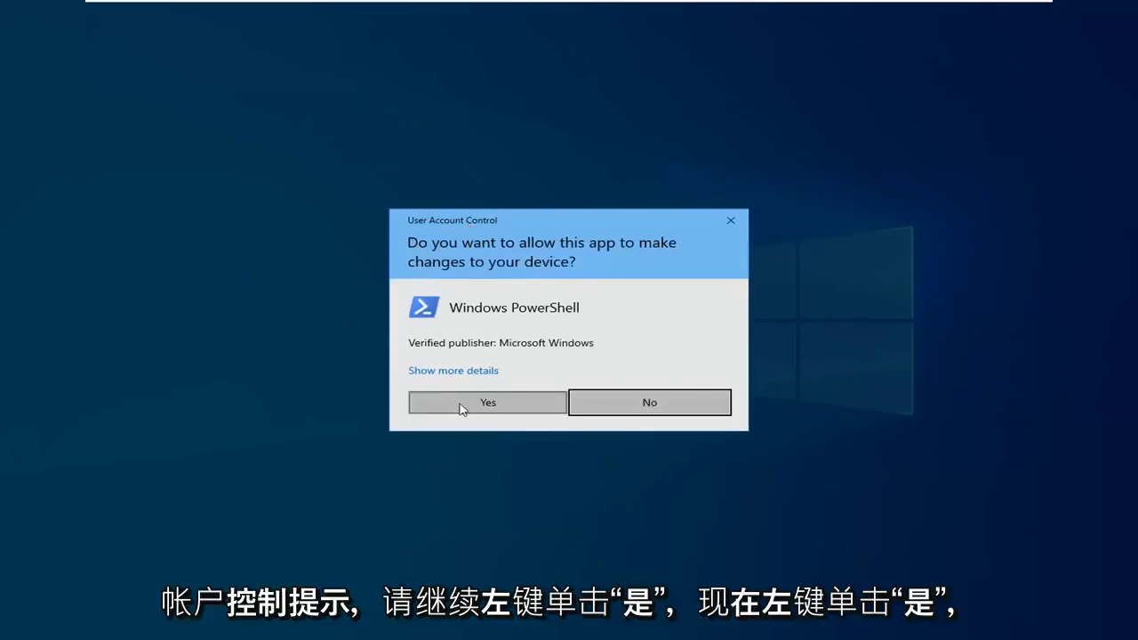
click(488, 402)
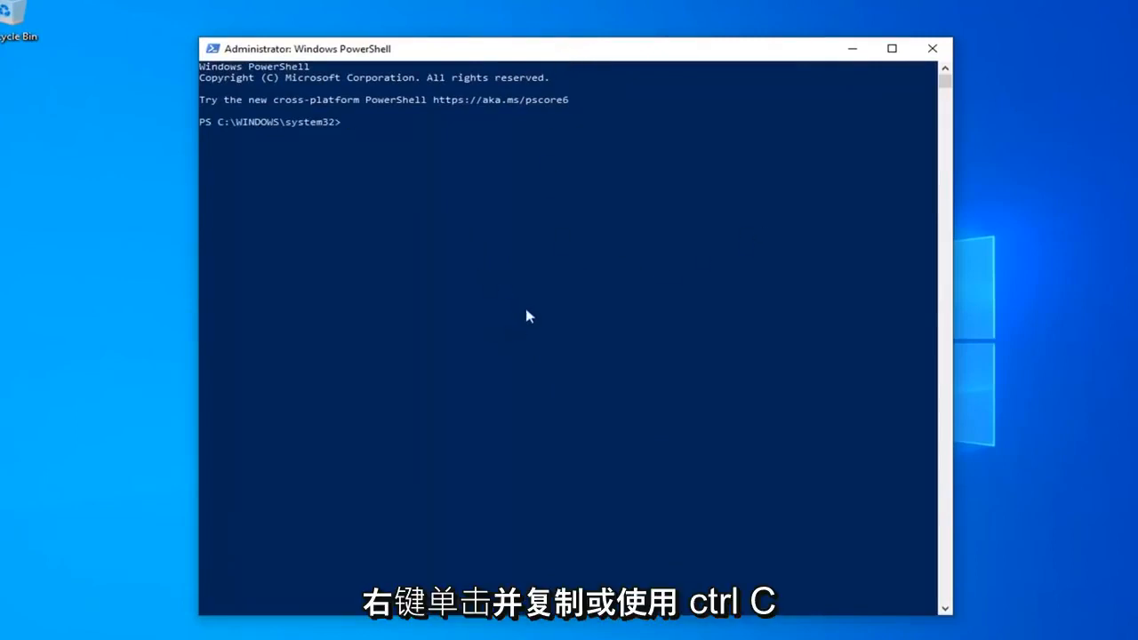
mouse_move(472, 340)
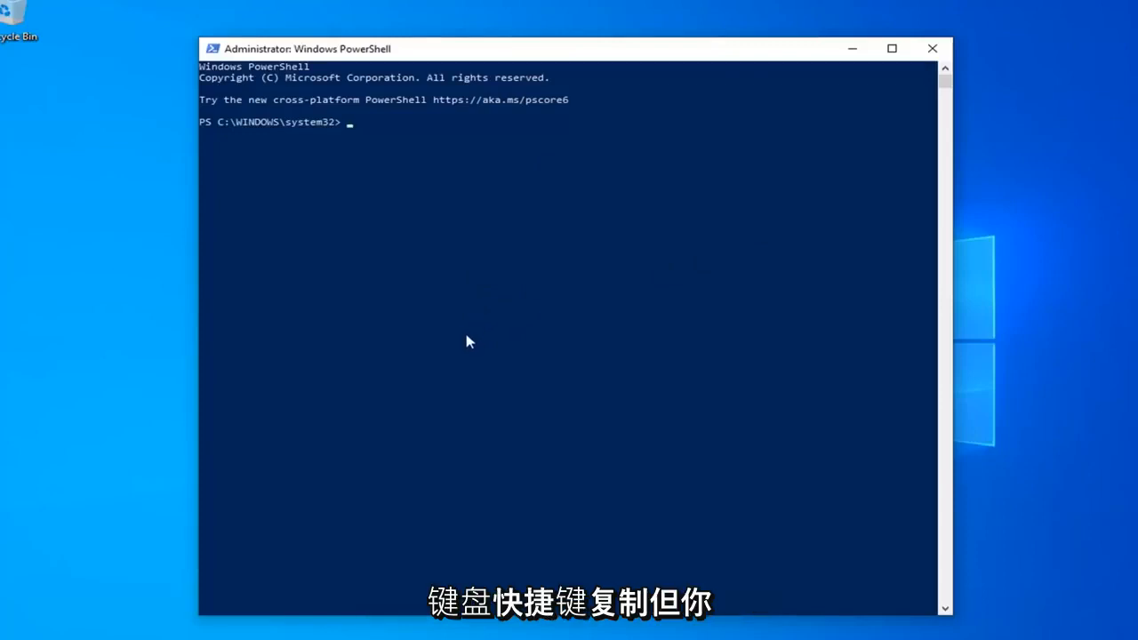
mouse_move(471, 326)
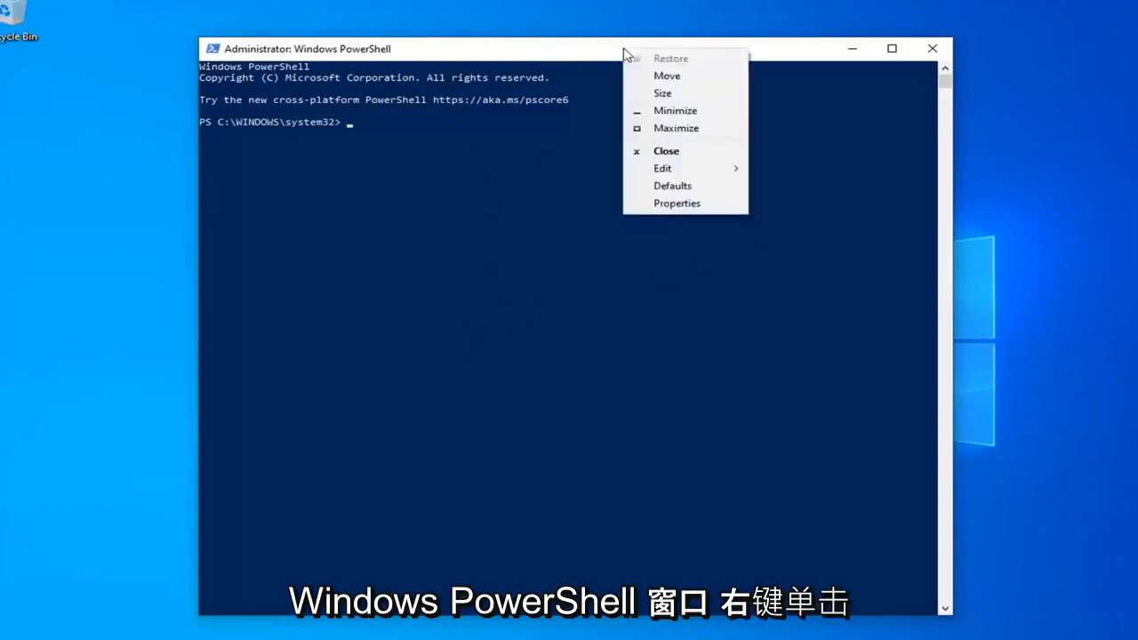
- Paste and run the execution-policy and Get-AppXPackage re-register commands
click(662, 168)
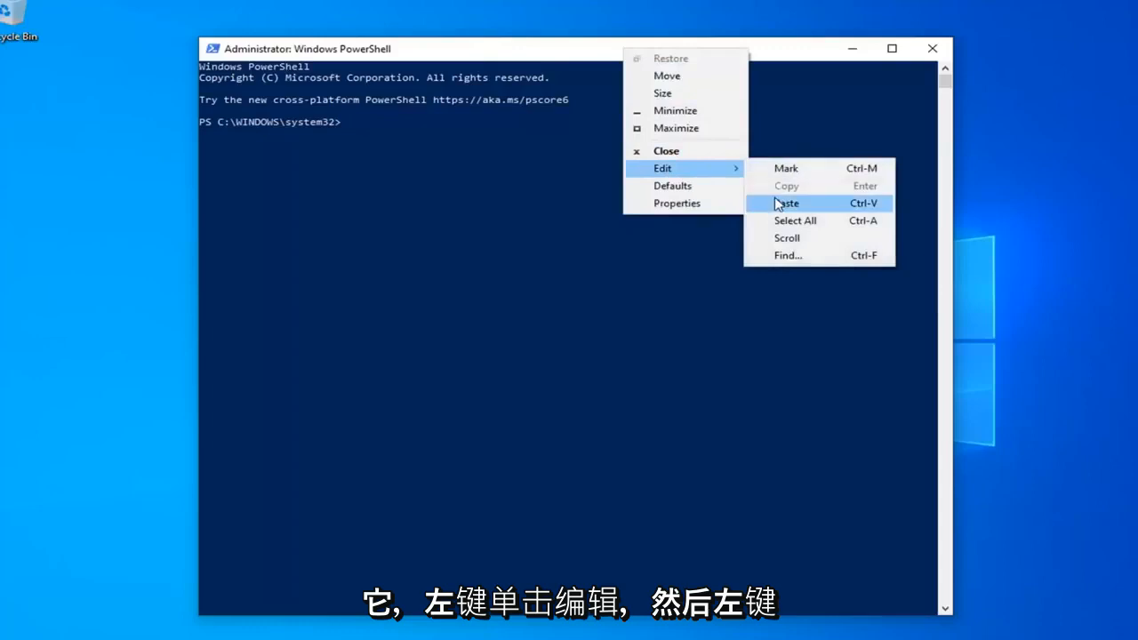
click(786, 202)
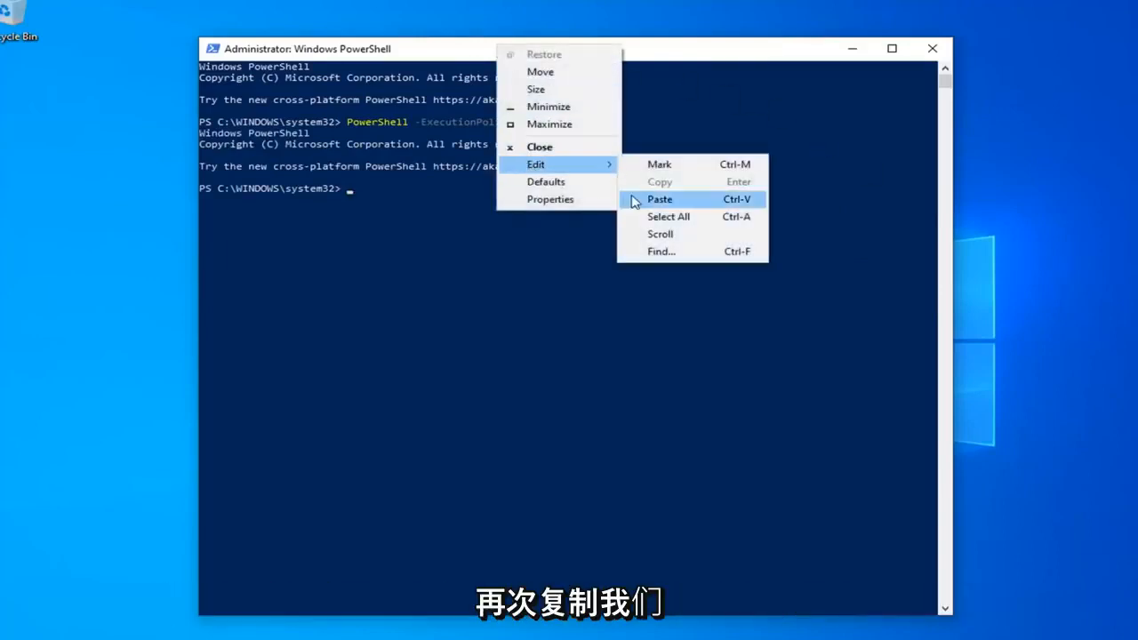
click(659, 198)
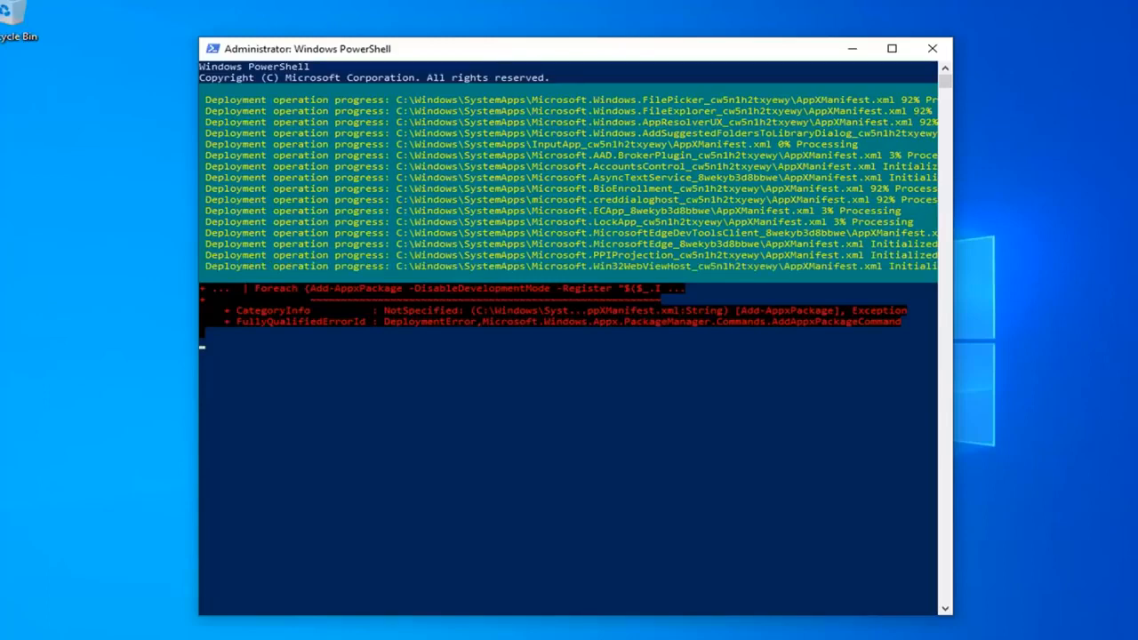
- Scroll through the finished Add-AppxPackage output to review the red errors
scroll(down, 3)
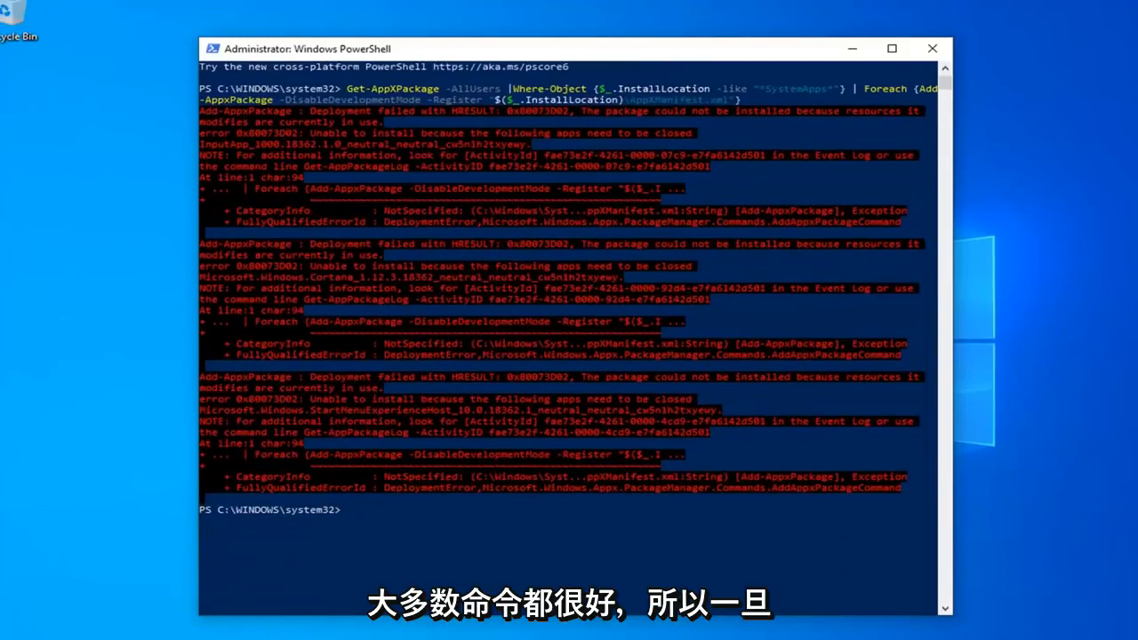
- Run the Microsoft.WindowsStore re-registration and ctfmon.exe commands, then close PowerShell
text($manifest = (Get-AppxPackage Microsoft.WindowsStore).InstallLocation + '\AppxManifest.xml' ; Add-AppxPackage -DisableDevelopmentMode -Register $manifest)
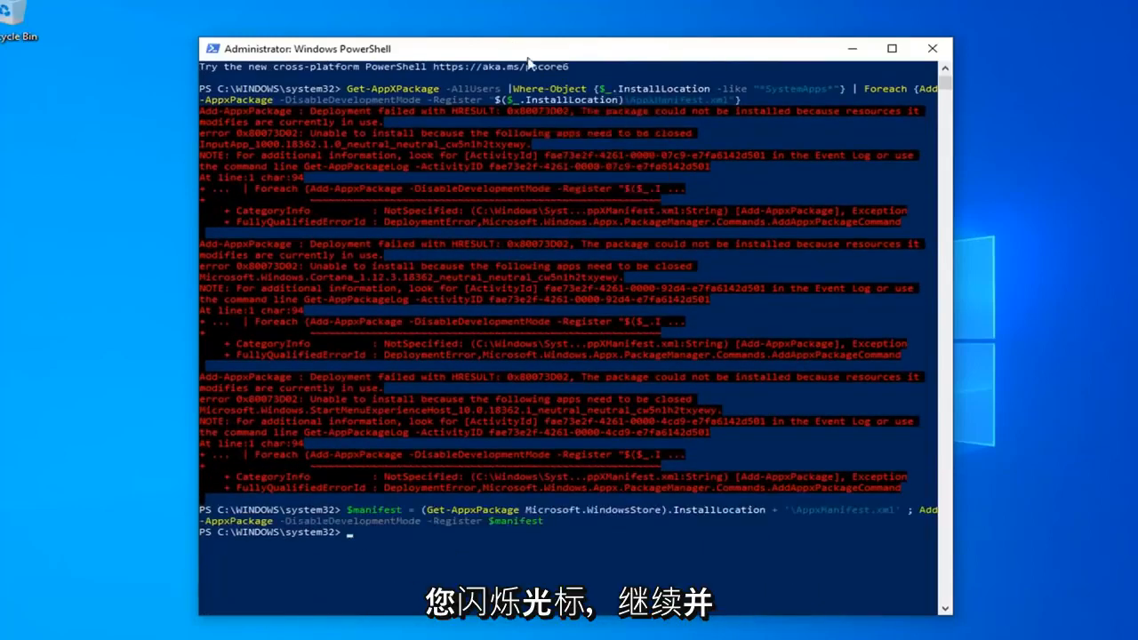
text(C:\Windows\System32\ctfmon.exe)
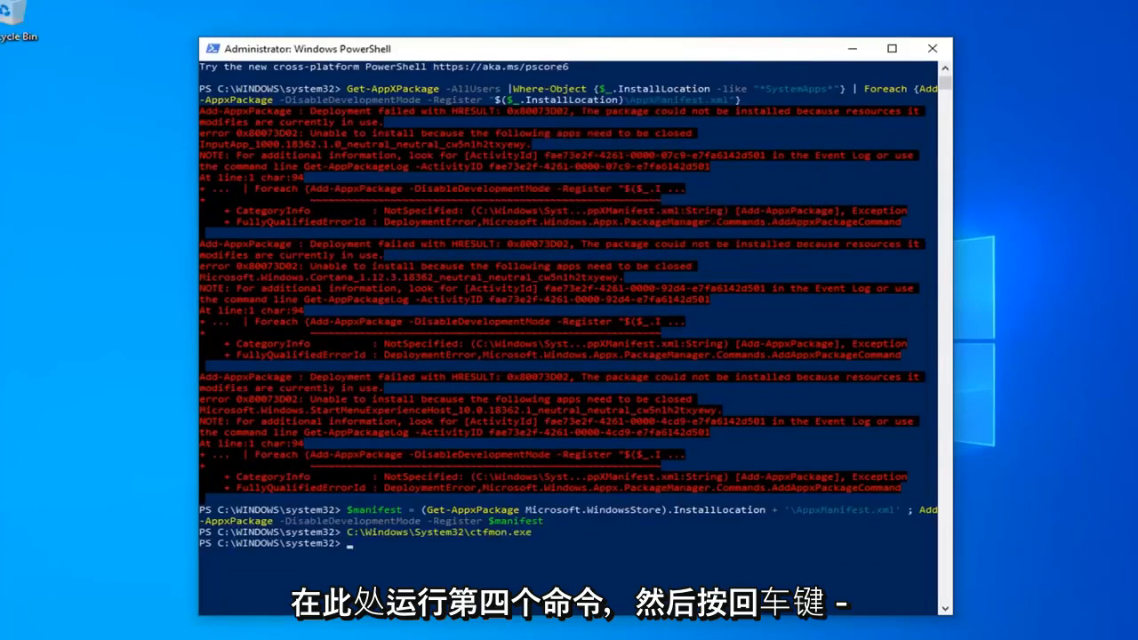
click(932, 48)
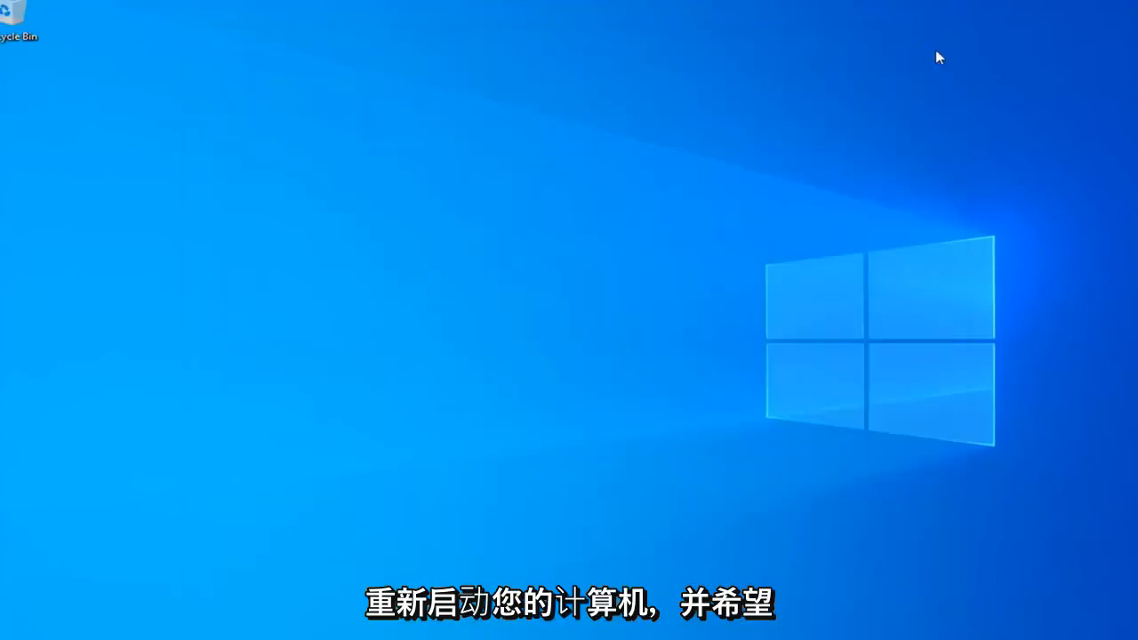